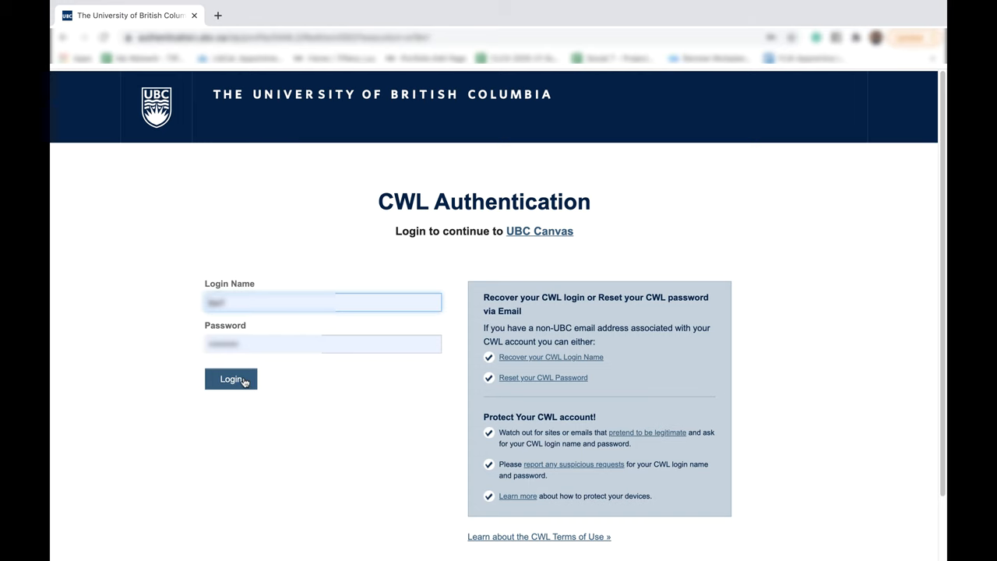
Sign in to UBC Canvas through the CWL authentication page.
{"action": "left_click", "coordinate": [231, 379]}
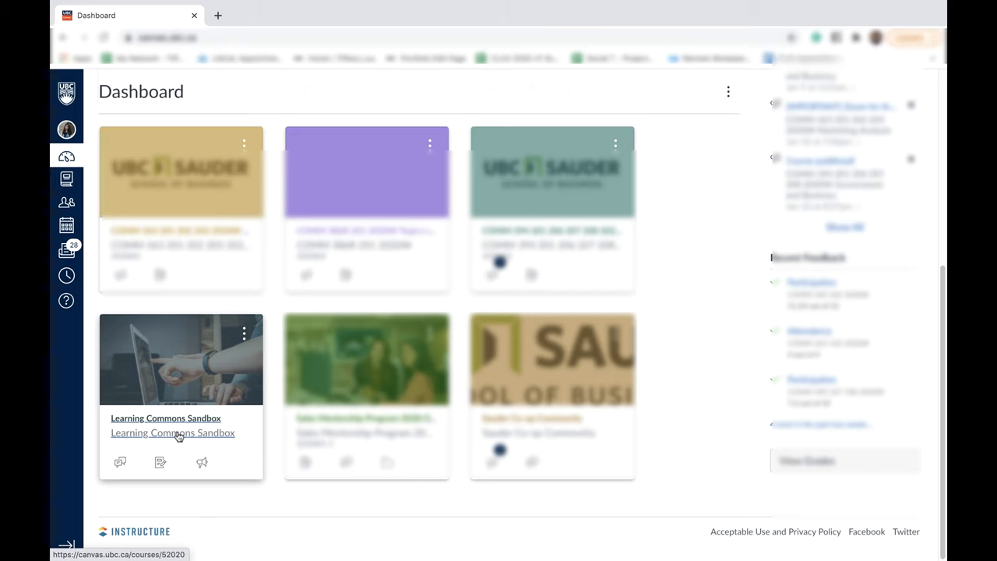
Open the Learning Commons Sandbox course from its Dashboard card.
{"action": "left_click", "coordinate": [166, 418]}
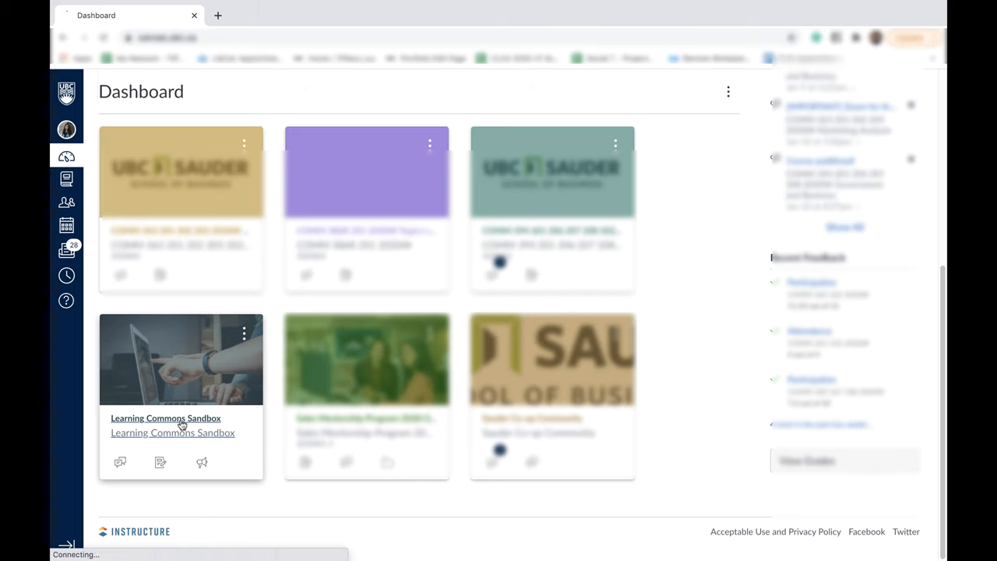
{"action": "left_click", "coordinate": [172, 432]}
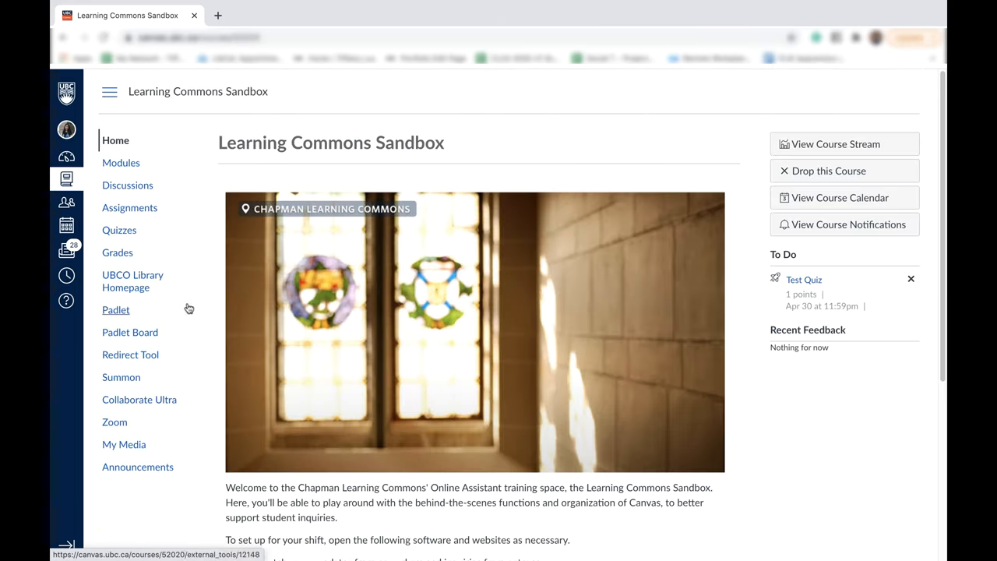
{"action": "mouse_move", "coordinate": [130, 207]}
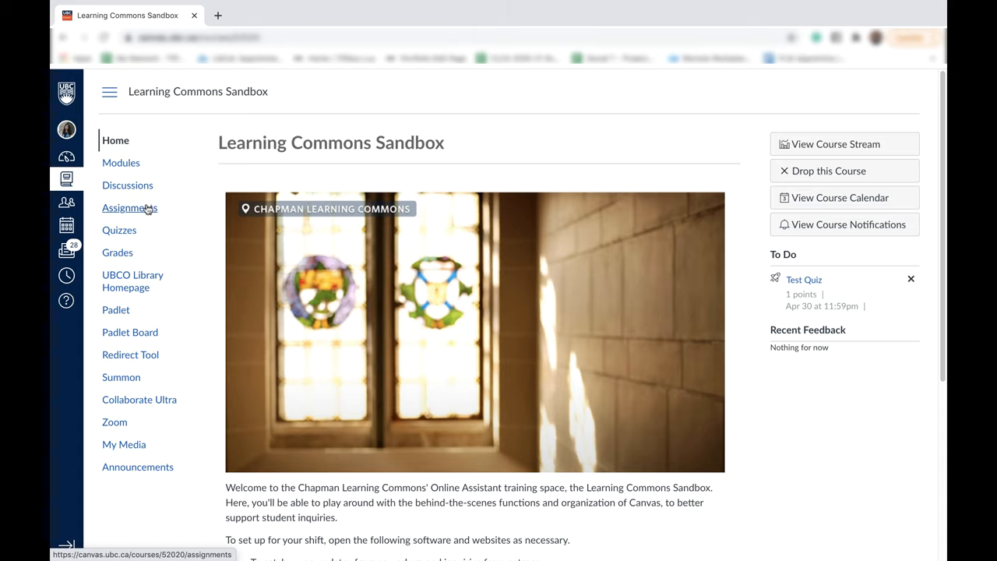
Go to the Assignments page of the Learning Commons Sandbox course.
{"action": "left_click", "coordinate": [130, 207]}
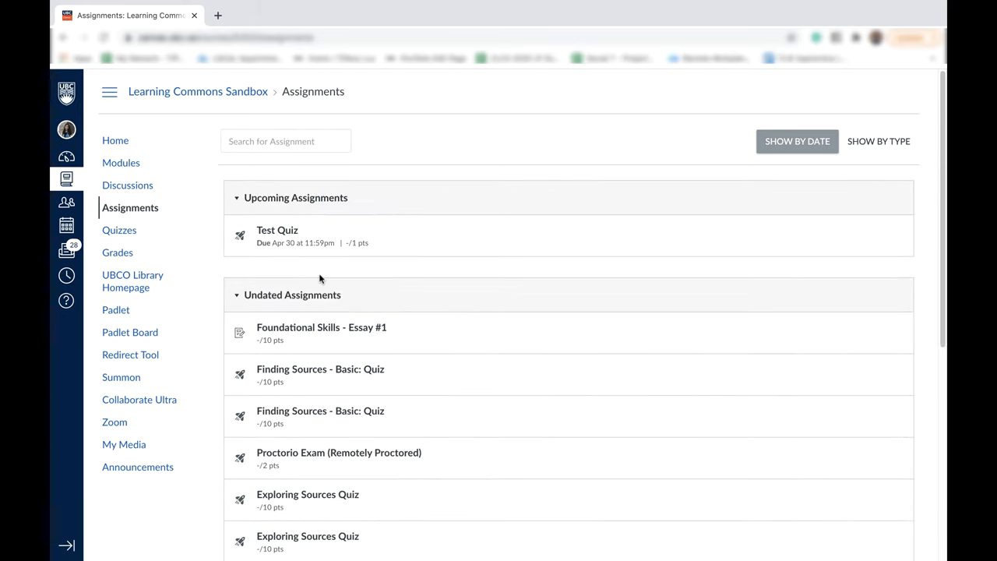
{"action": "mouse_move", "coordinate": [339, 322]}
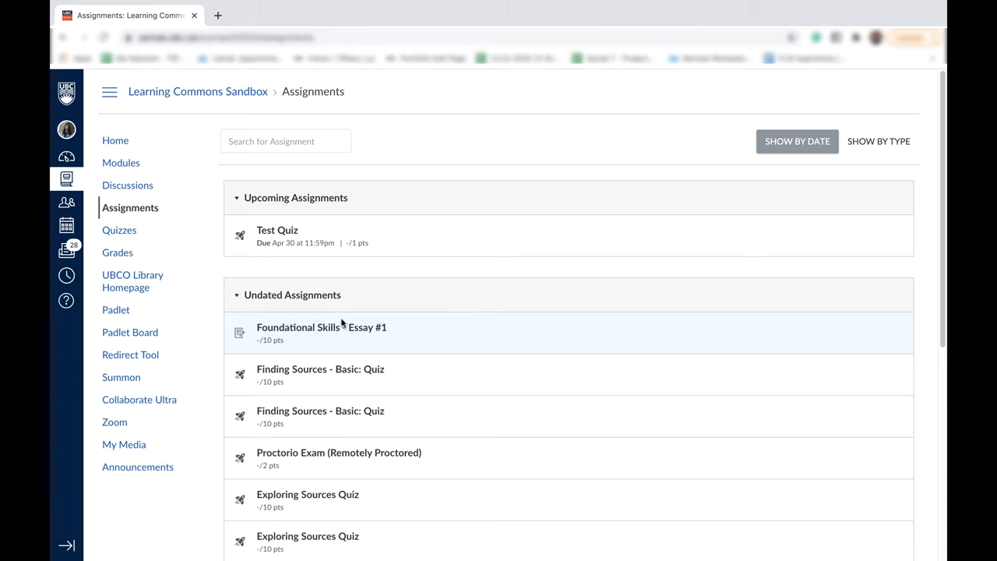
{"action": "mouse_move", "coordinate": [322, 327]}
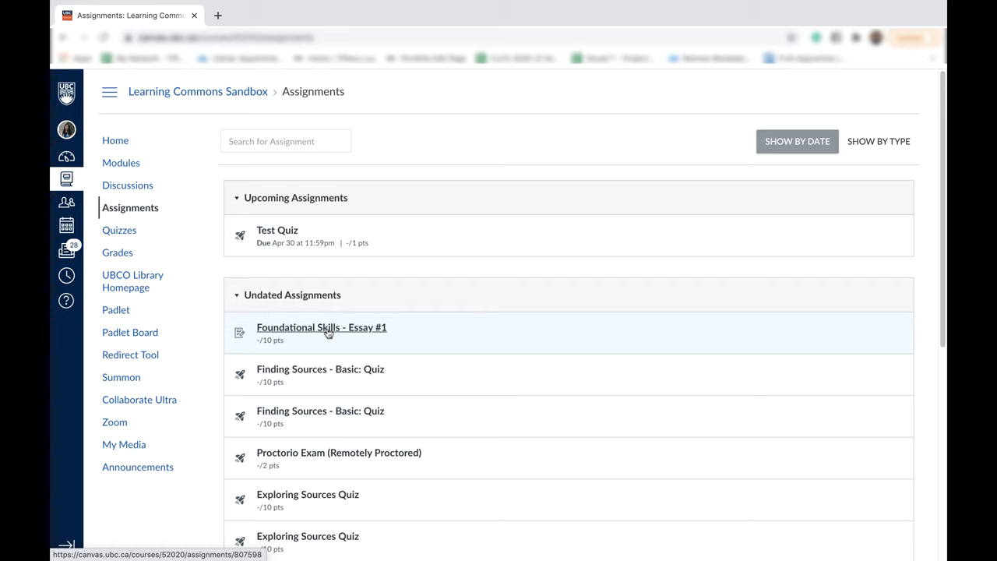
Open Foundational Skills - Essay #1 from the Undated Assignments list.
{"action": "left_click", "coordinate": [322, 327]}
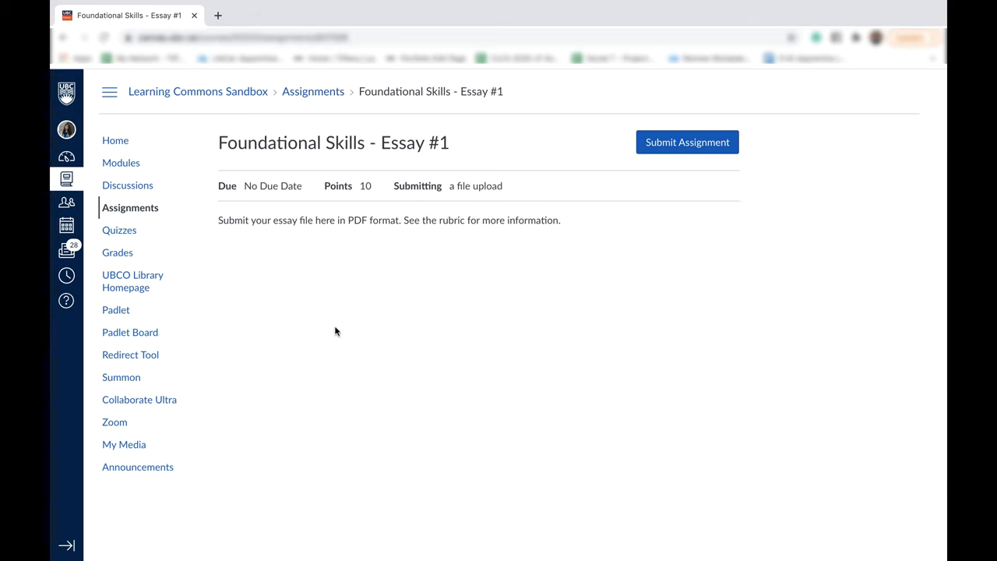
{"action": "mouse_move", "coordinate": [424, 299]}
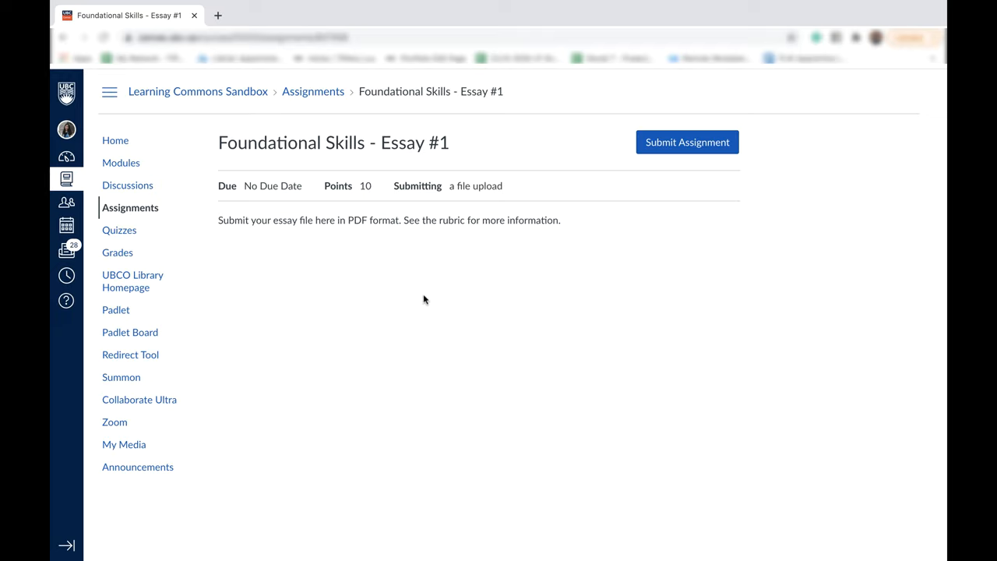
{"action": "mouse_move", "coordinate": [415, 304]}
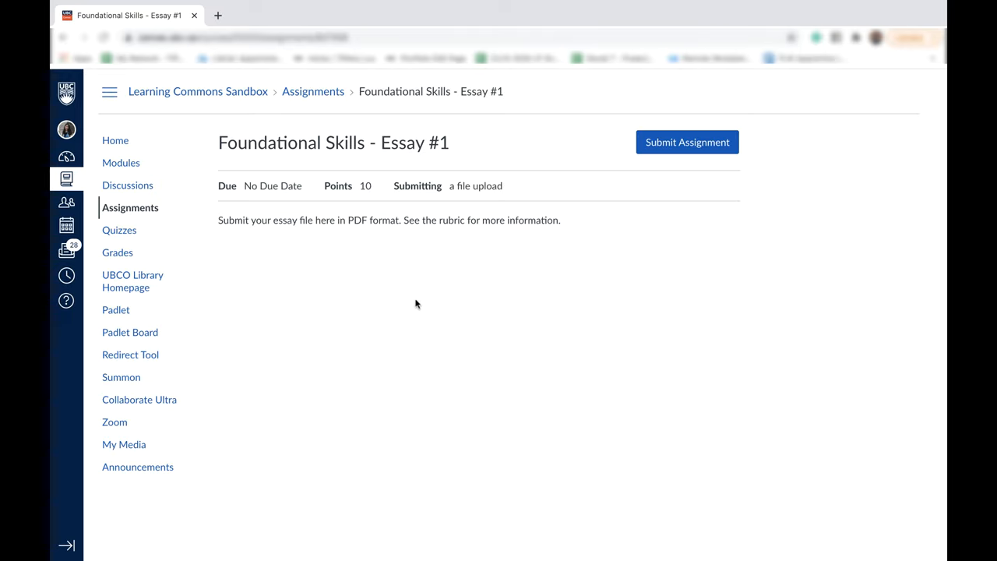
{"action": "mouse_move", "coordinate": [197, 142]}
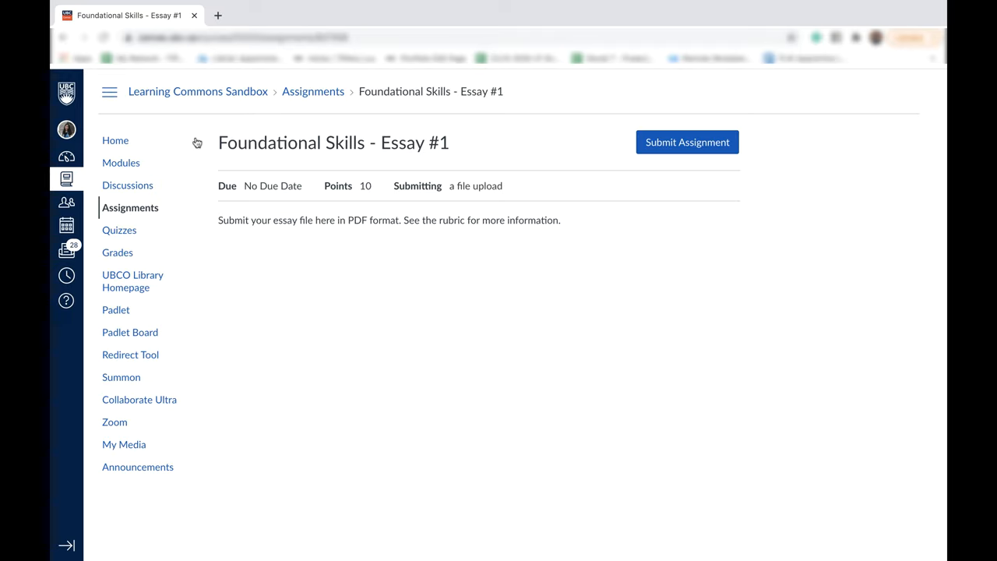
{"action": "mouse_move", "coordinate": [540, 153]}
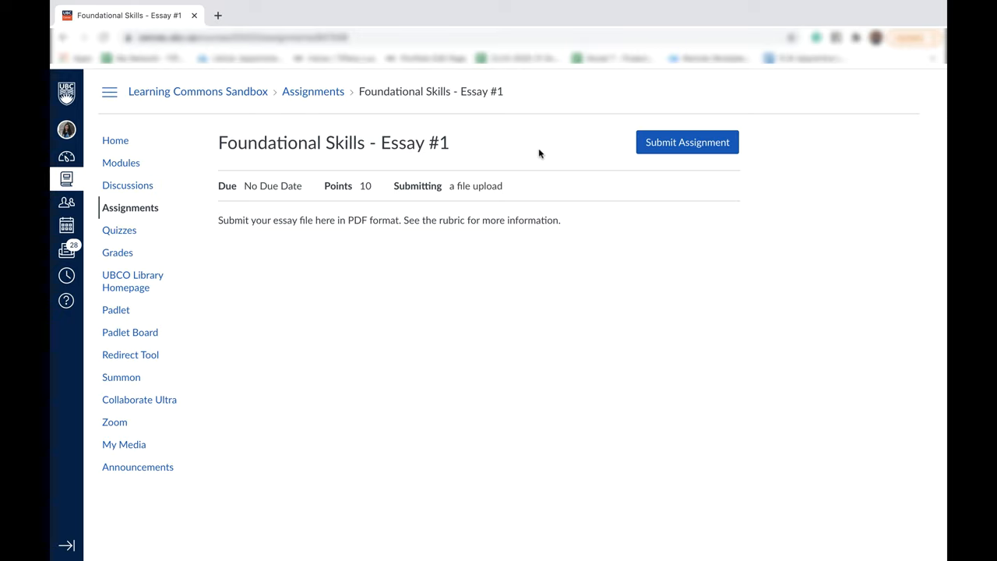
{"action": "mouse_move", "coordinate": [685, 194]}
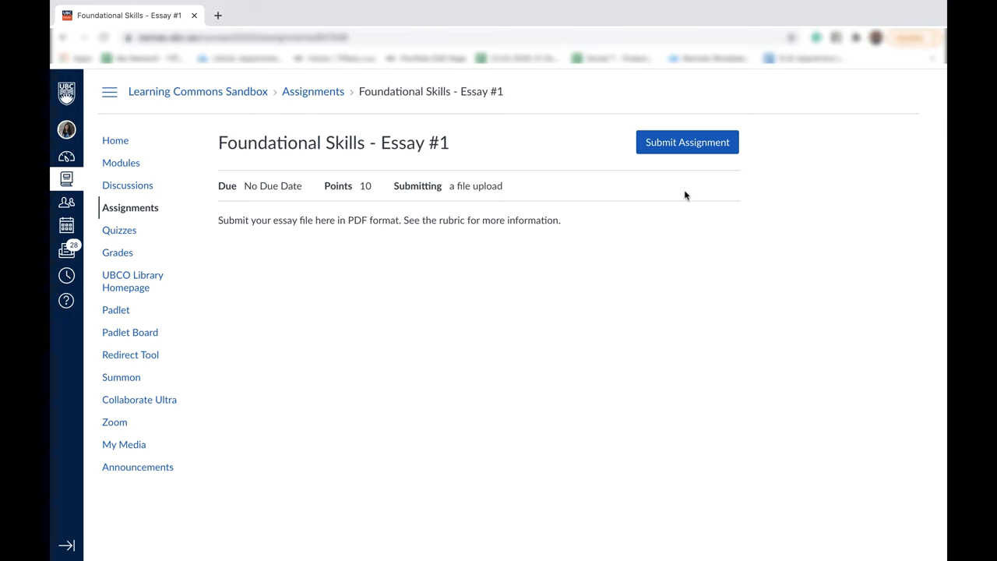
{"action": "mouse_move", "coordinate": [695, 152]}
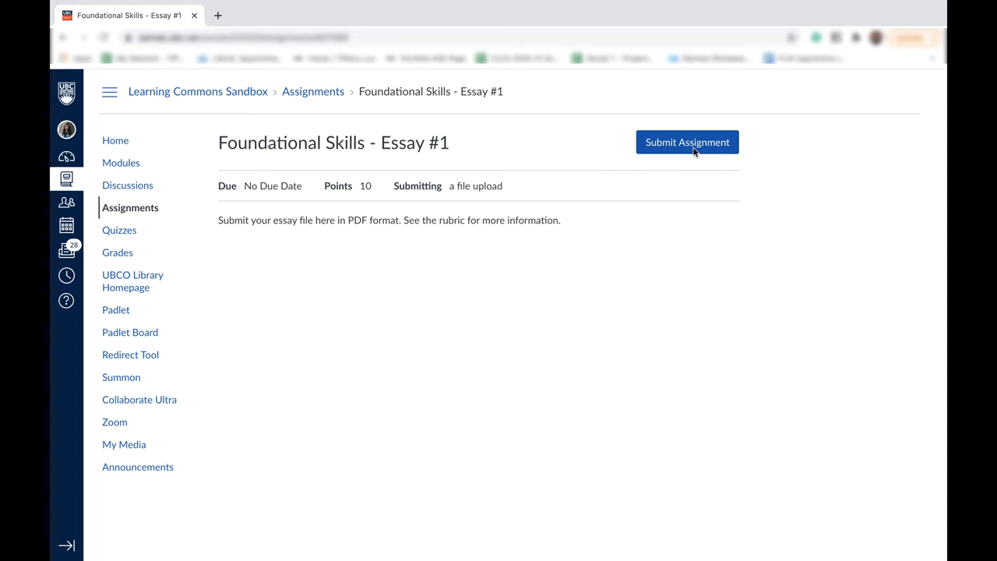
Start the essay submission and attach Foundational Skills videos.docx via File Upload.
{"action": "left_click", "coordinate": [686, 142]}
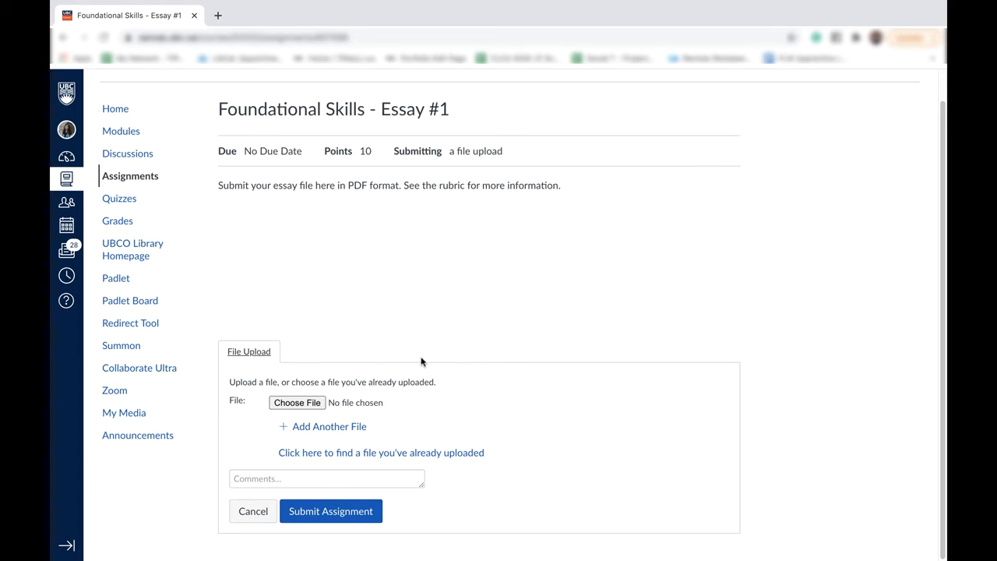
{"action": "mouse_move", "coordinate": [261, 460]}
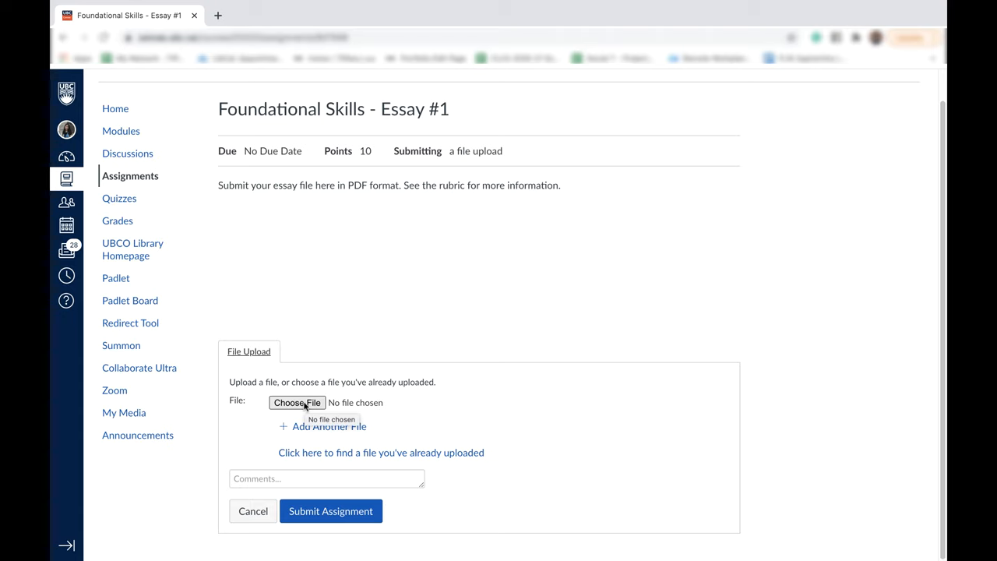
{"action": "left_click", "coordinate": [297, 402]}
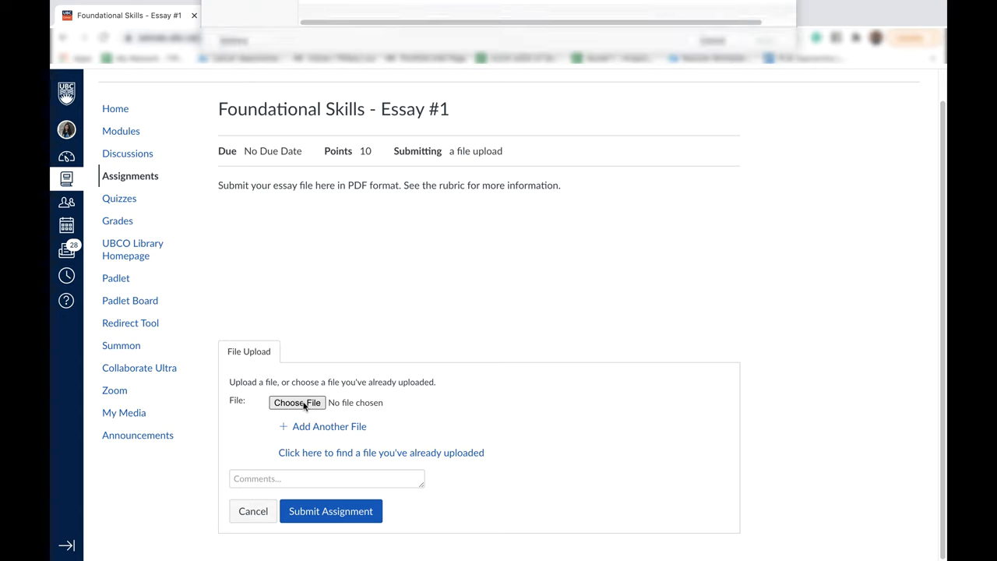
{"action": "left_click", "coordinate": [296, 402]}
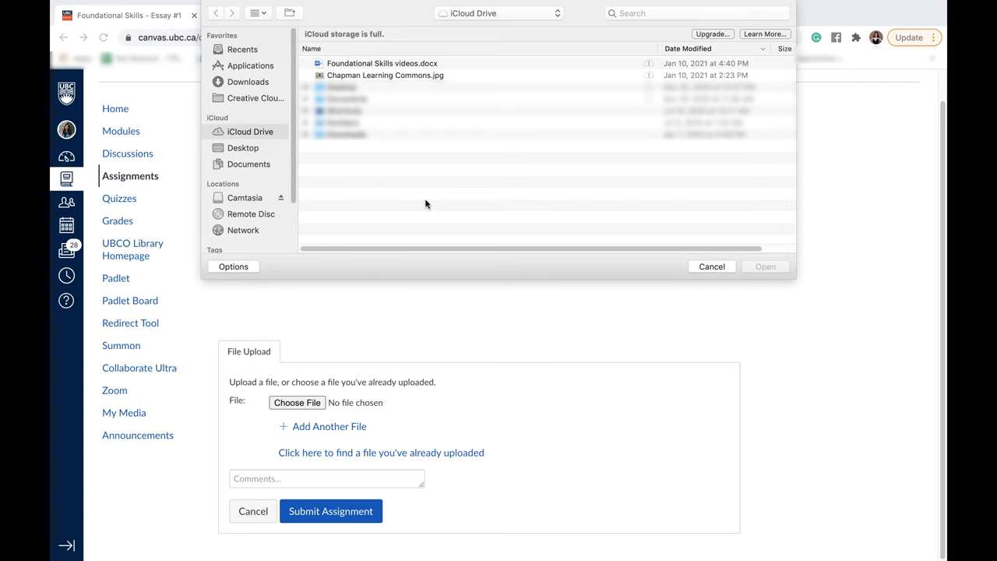
{"action": "mouse_move", "coordinate": [421, 203]}
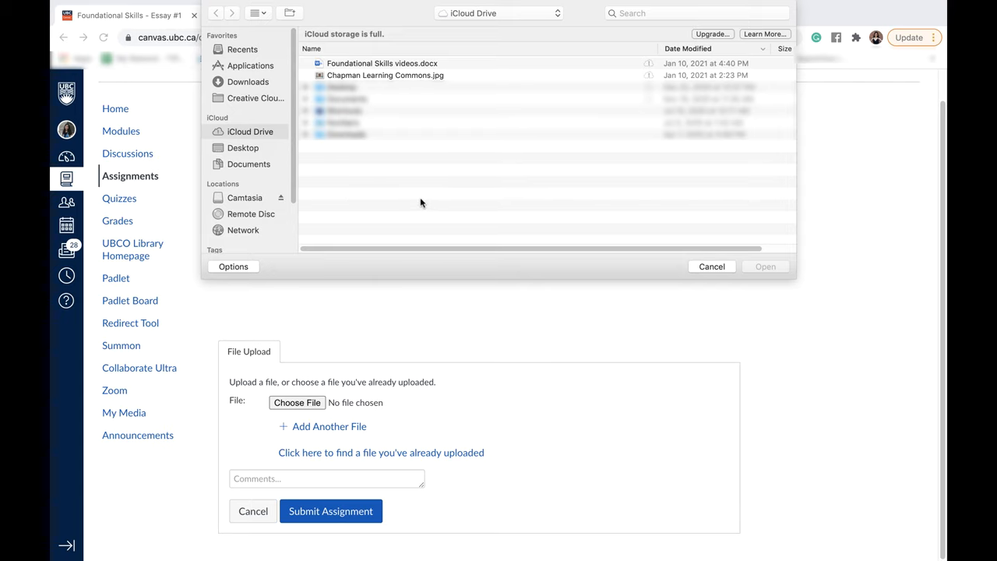
{"action": "mouse_move", "coordinate": [387, 114]}
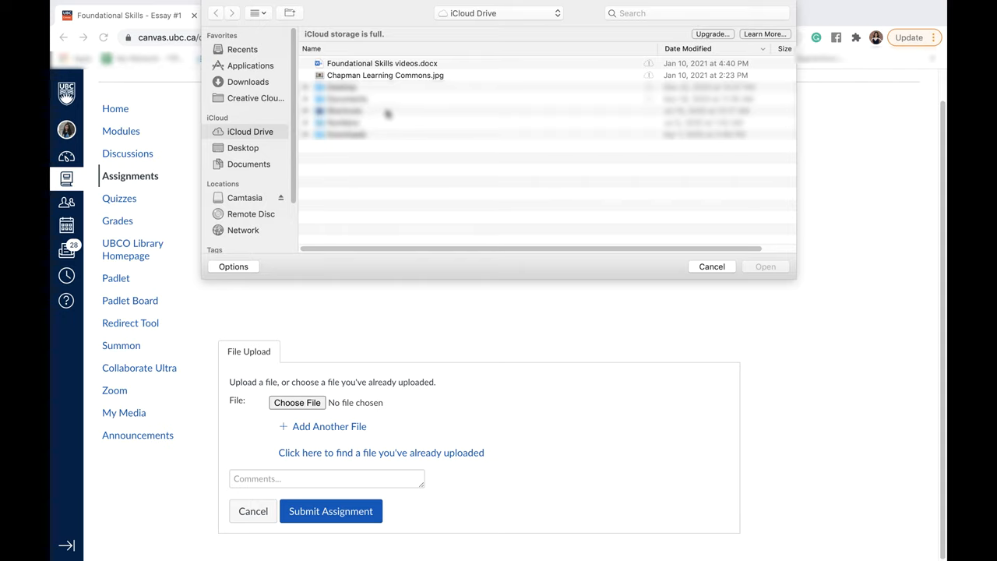
{"action": "mouse_move", "coordinate": [367, 52]}
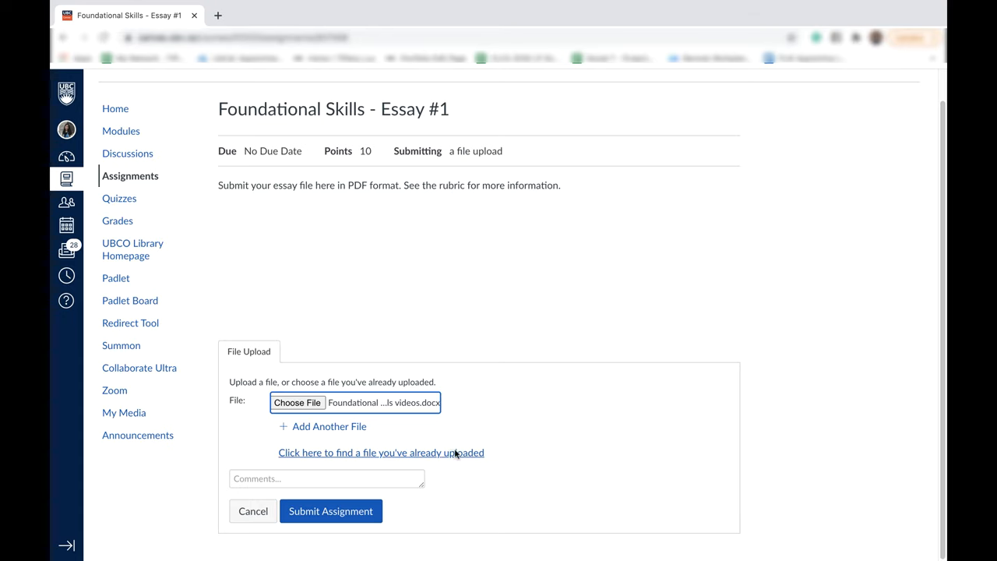
{"action": "mouse_move", "coordinate": [389, 409]}
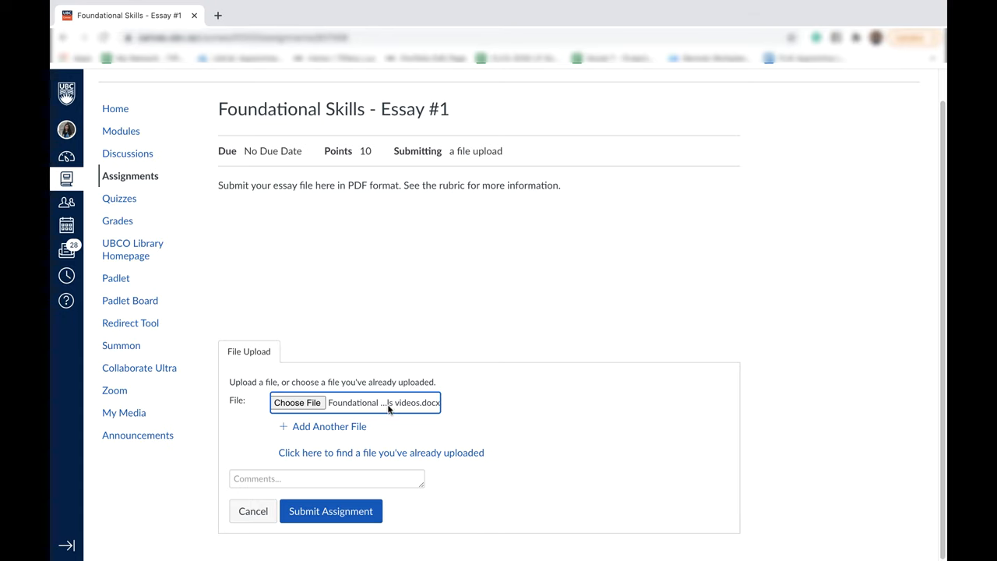
{"action": "mouse_move", "coordinate": [426, 412]}
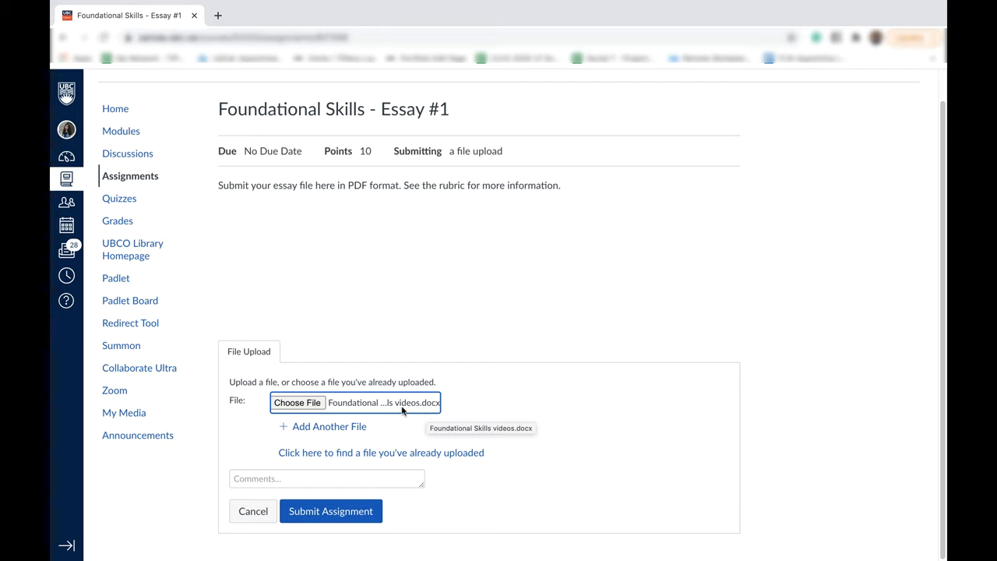
{"action": "mouse_move", "coordinate": [328, 426]}
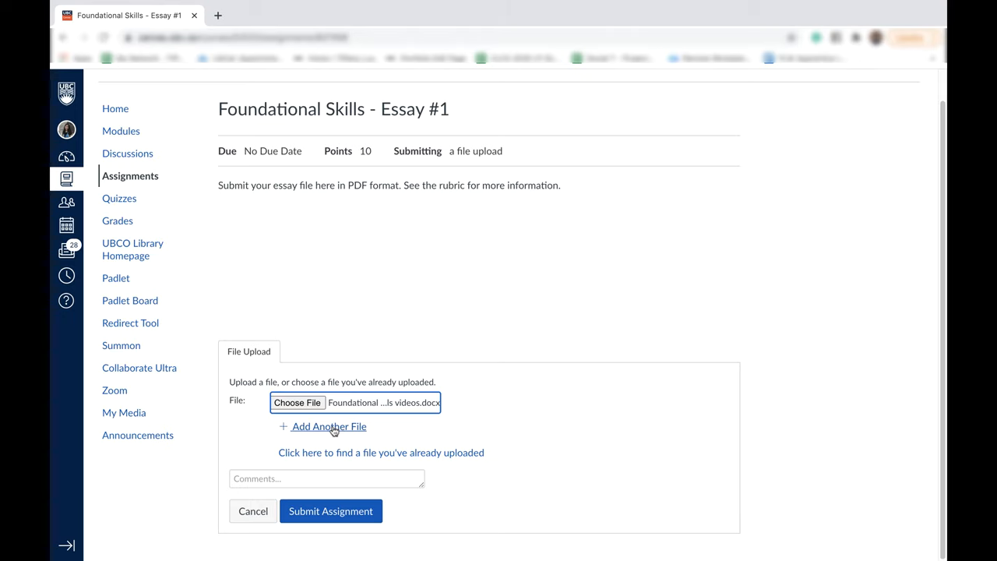
Add a second file row and attach Chapman Learning Commons.jpg.
{"action": "left_click", "coordinate": [328, 426]}
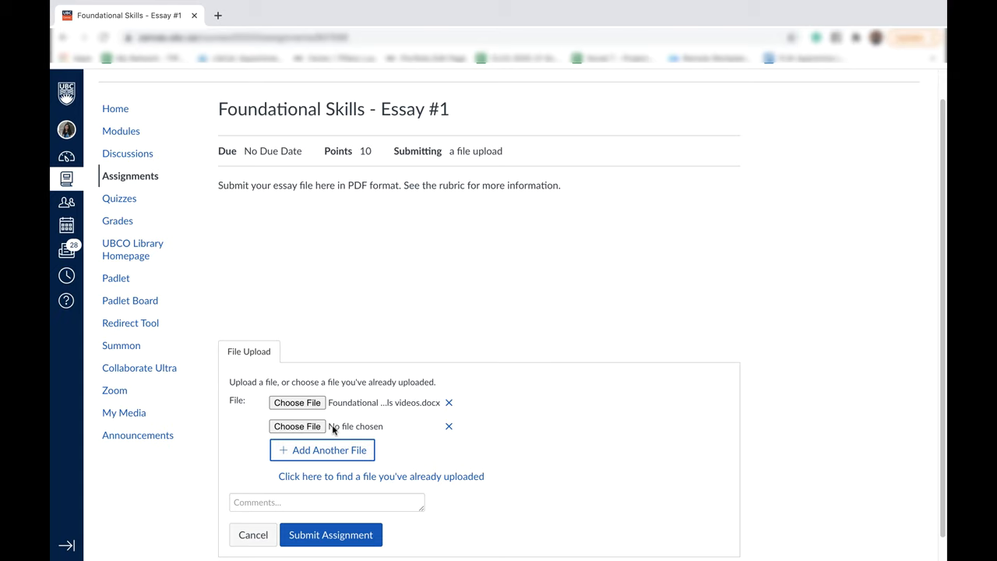
{"action": "mouse_move", "coordinate": [464, 5]}
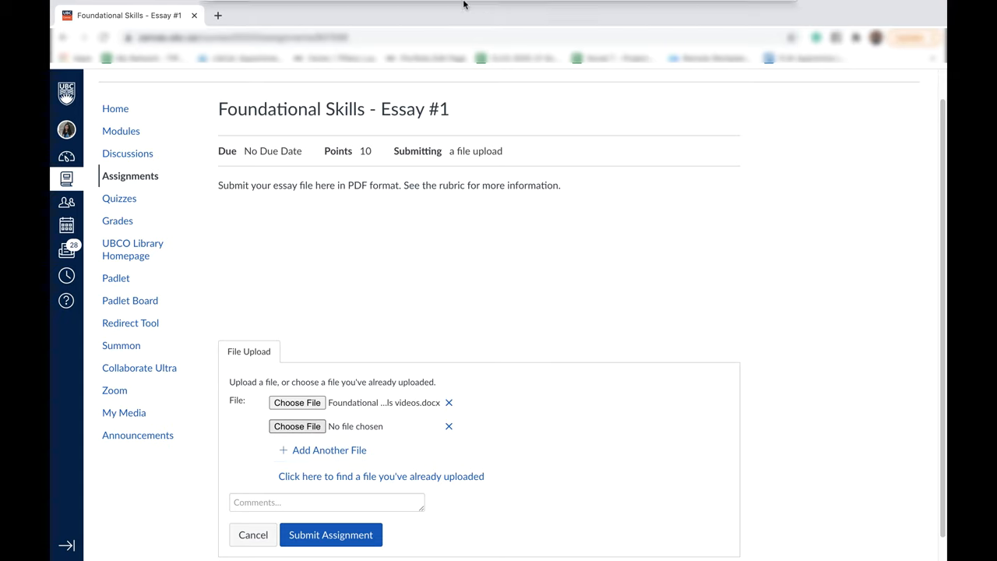
{"action": "left_click", "coordinate": [297, 426]}
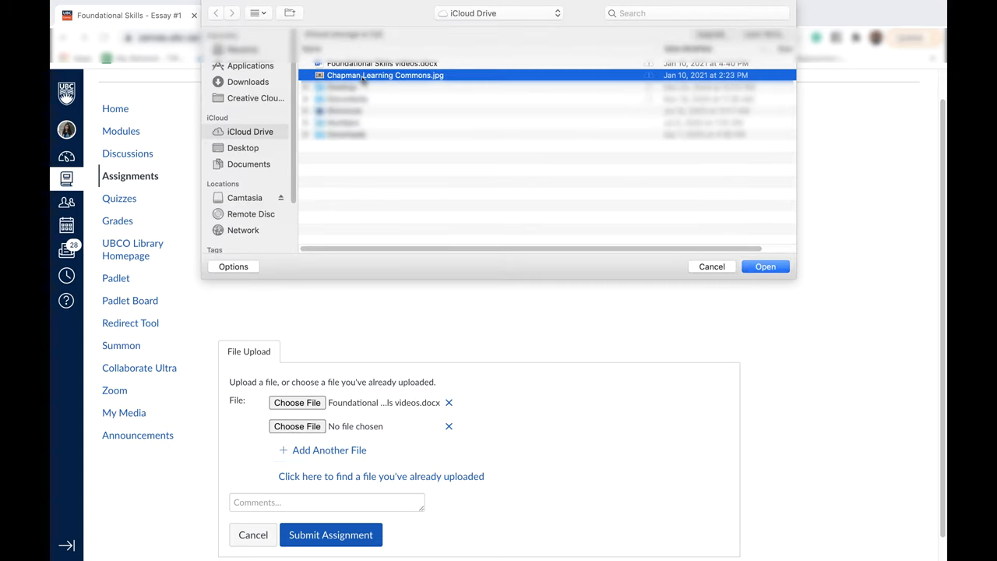
{"action": "left_click", "coordinate": [765, 266]}
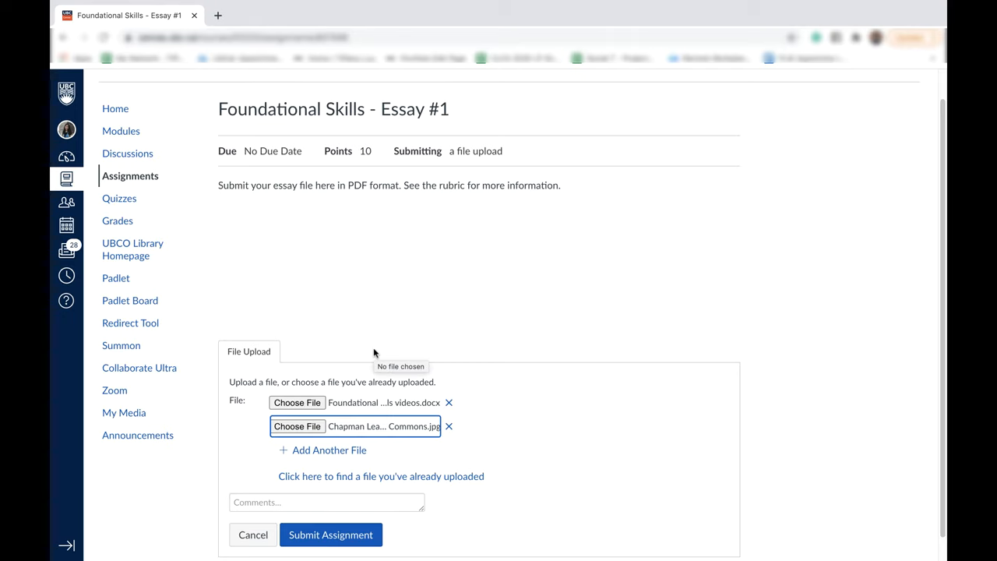
{"action": "mouse_move", "coordinate": [391, 359]}
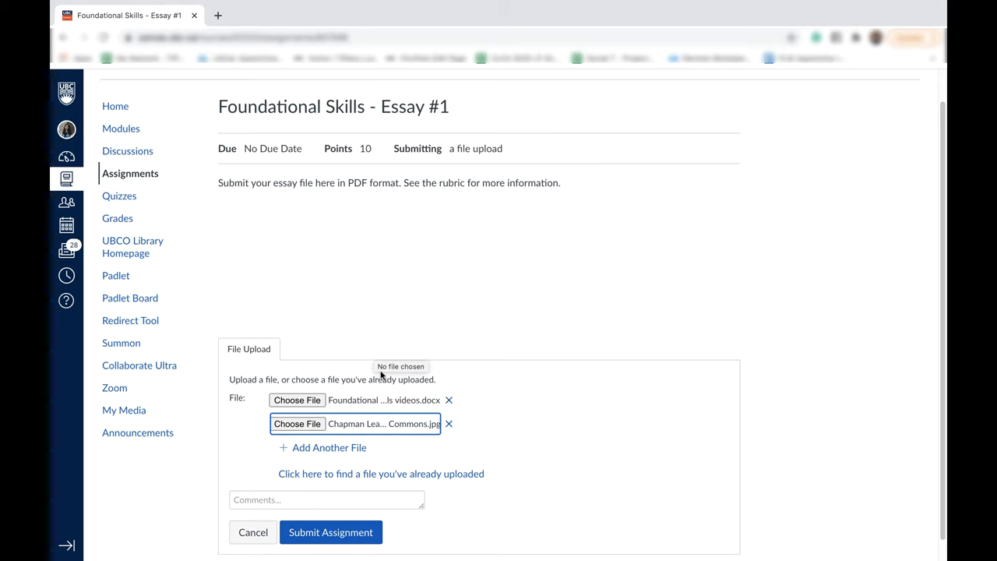
{"action": "scroll", "scroll_direction": "down", "scroll_amount": 3}
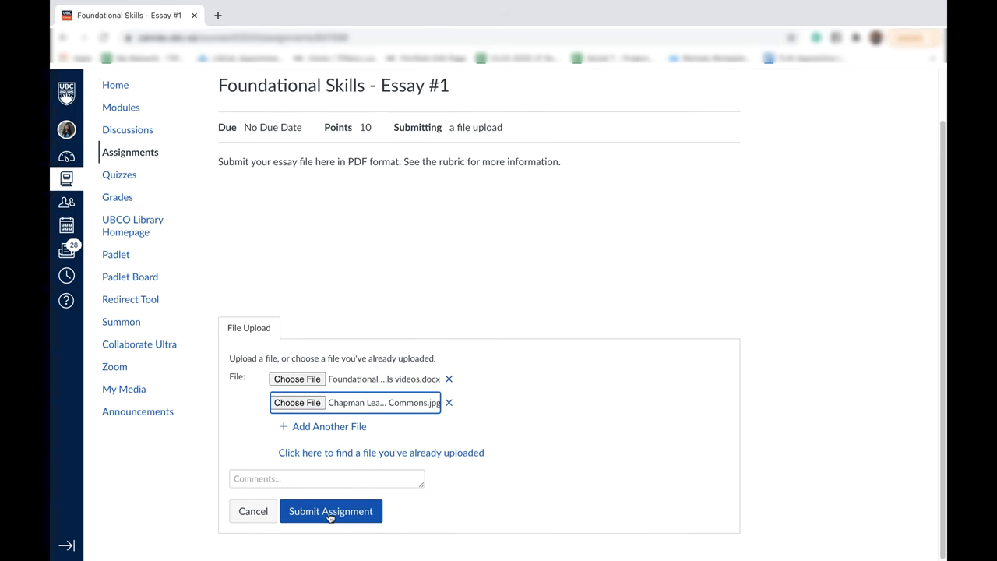
Submit Essay #1 with the docx and Chapman image, confirming Submitted! status.
{"action": "left_click", "coordinate": [330, 511]}
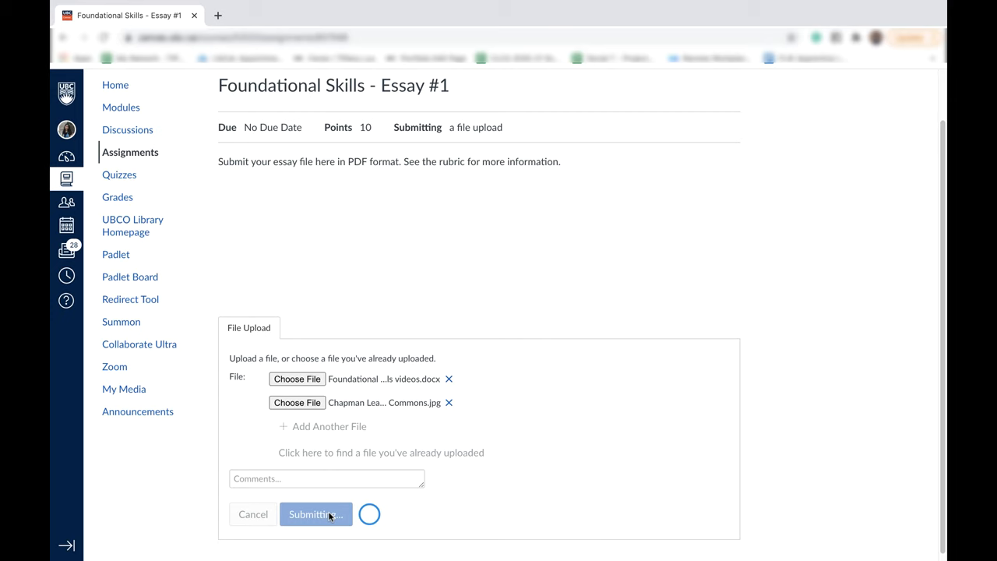
{"action": "left_click", "coordinate": [315, 514]}
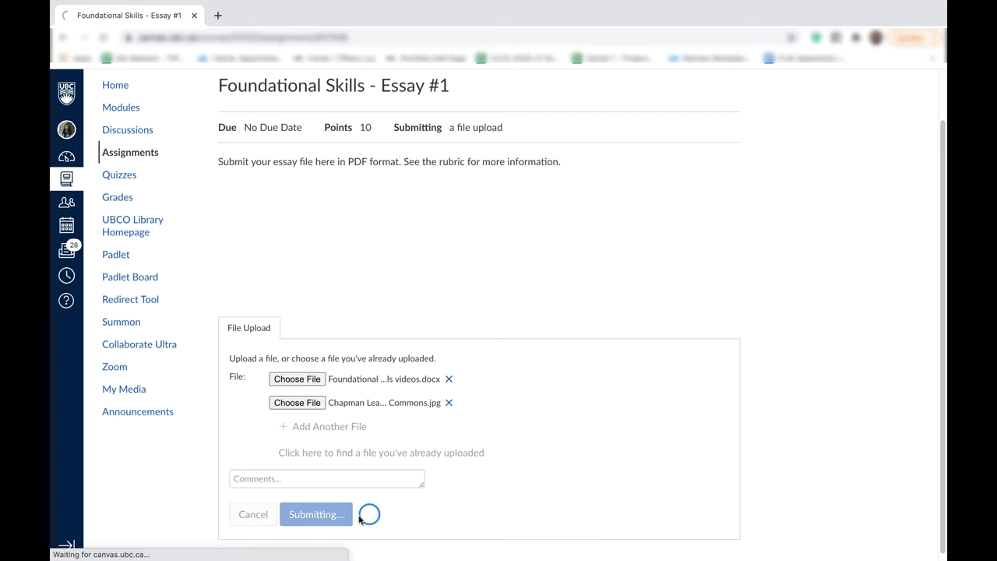
{"action": "left_click", "coordinate": [316, 514]}
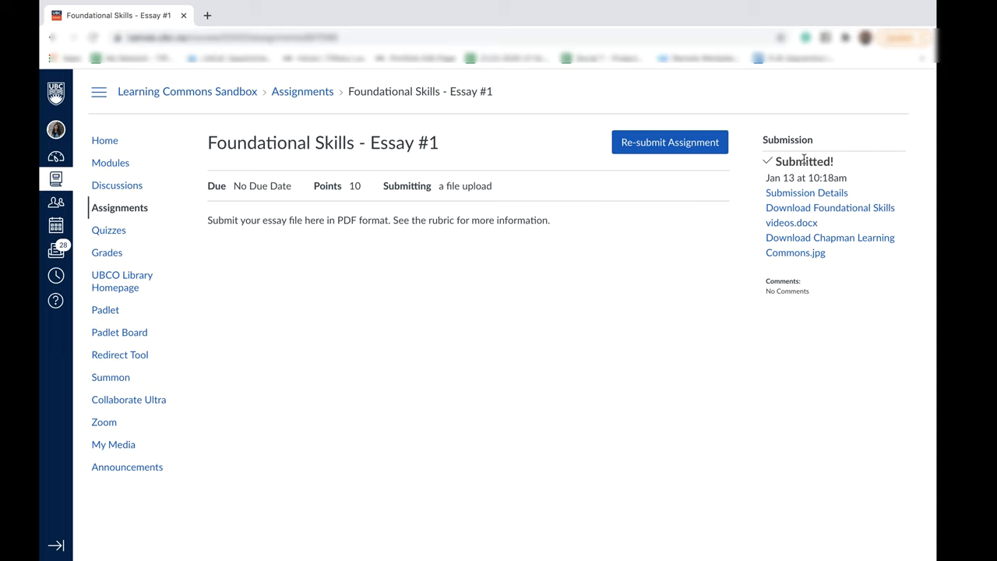
{"action": "mouse_move", "coordinate": [841, 179]}
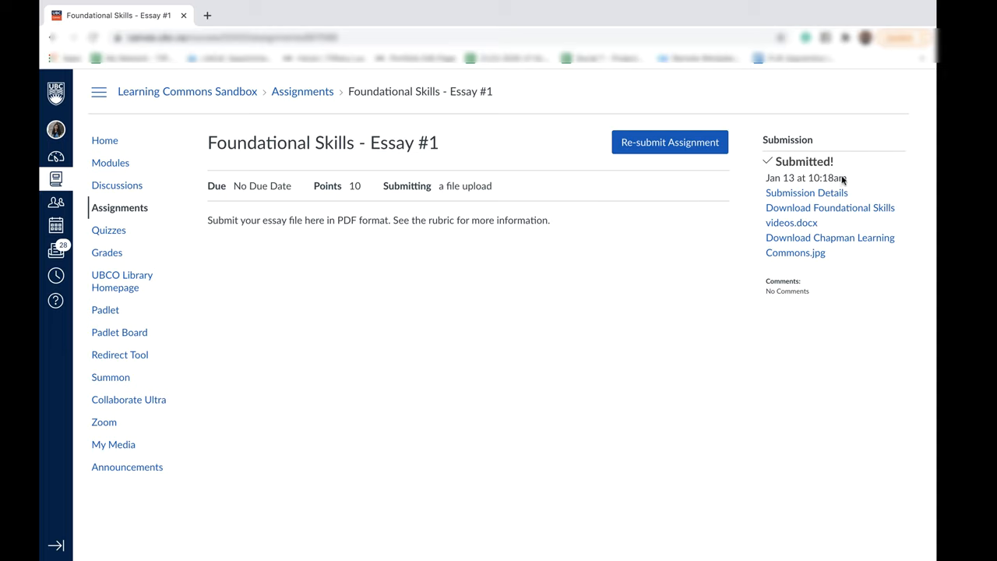
{"action": "mouse_move", "coordinate": [819, 163]}
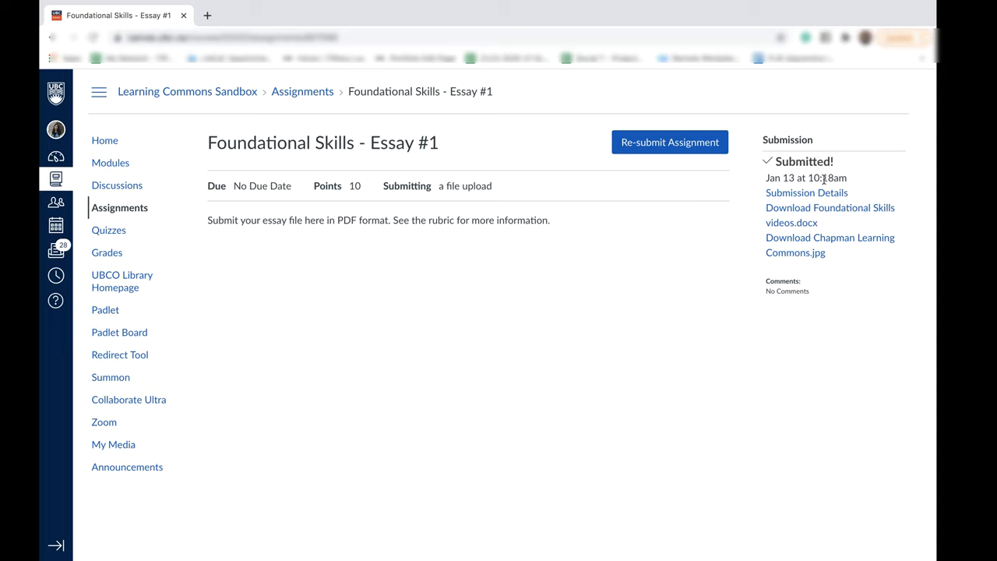
{"action": "mouse_move", "coordinate": [688, 169]}
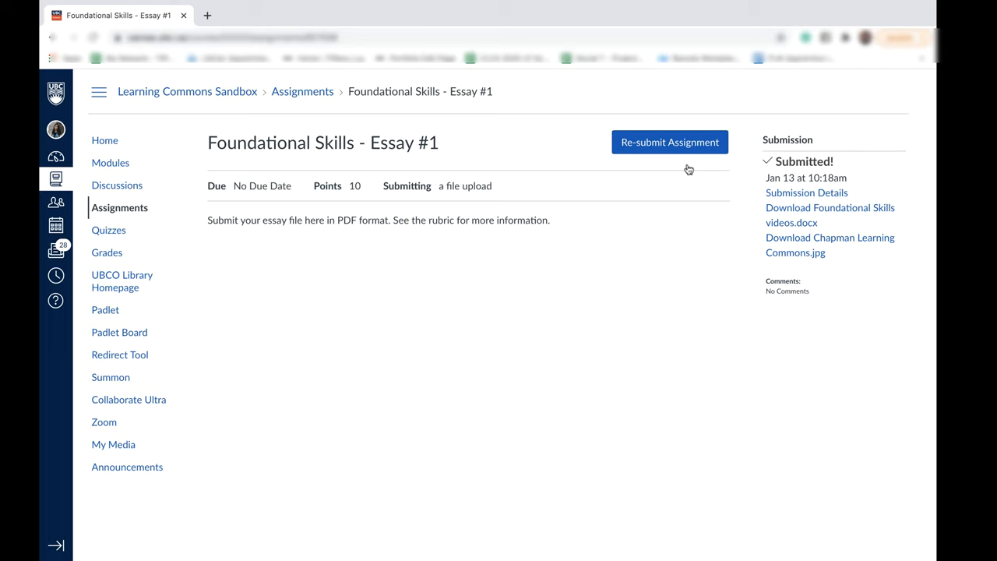
{"action": "mouse_move", "coordinate": [688, 148]}
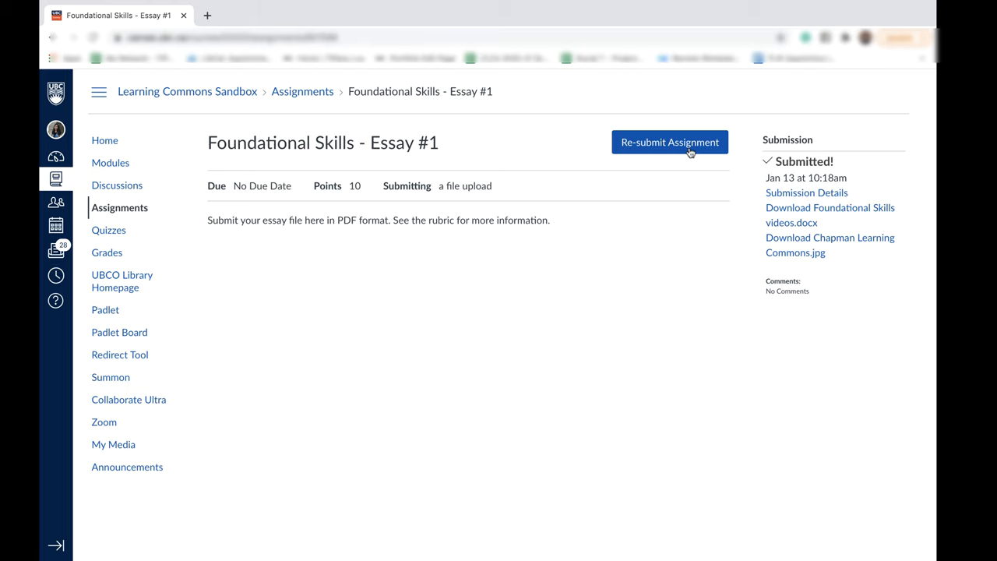
Re-submit Essay #1 with only Foundational Skills videos.docx attached.
{"action": "left_click", "coordinate": [668, 142]}
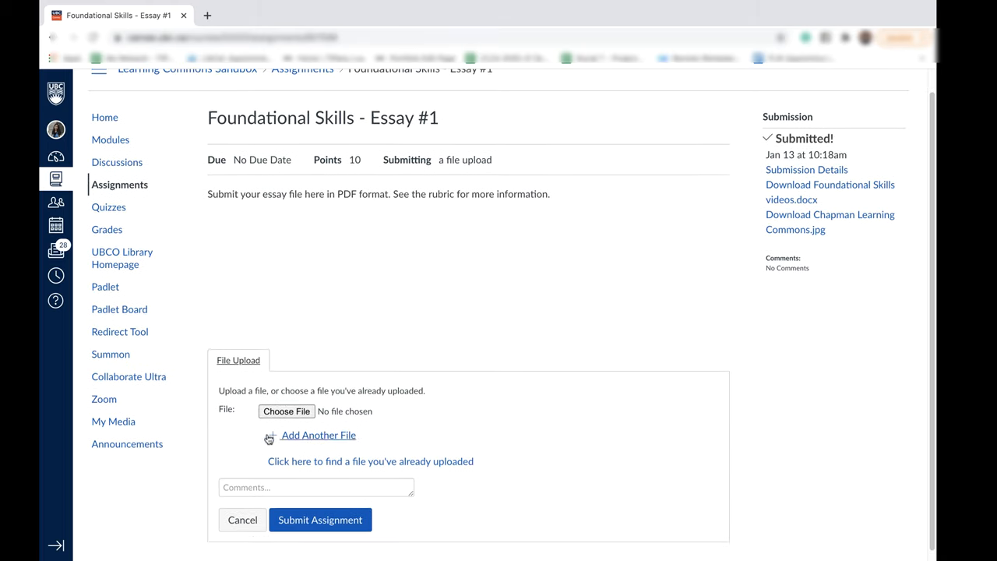
{"action": "left_click", "coordinate": [286, 411]}
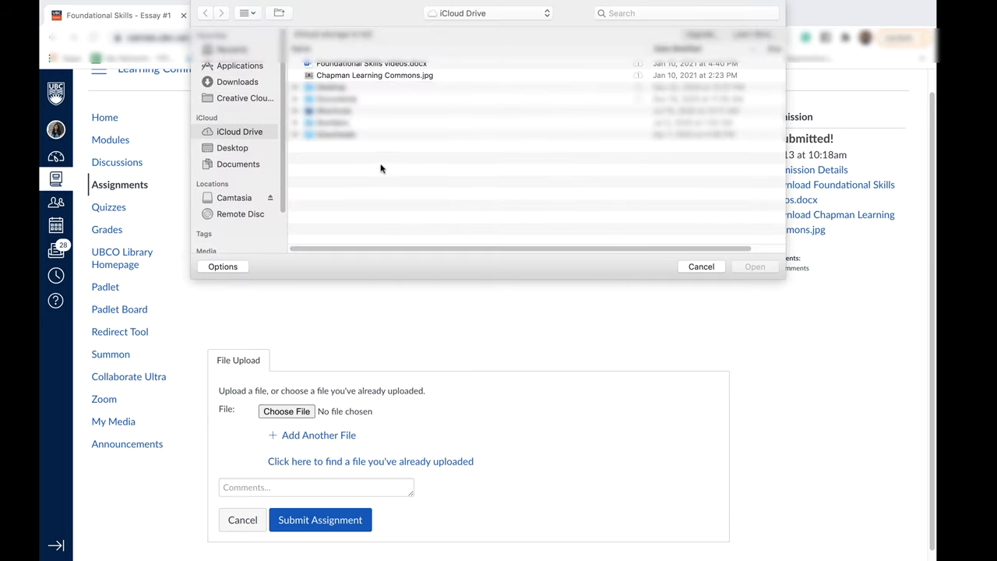
{"action": "left_click", "coordinate": [754, 267]}
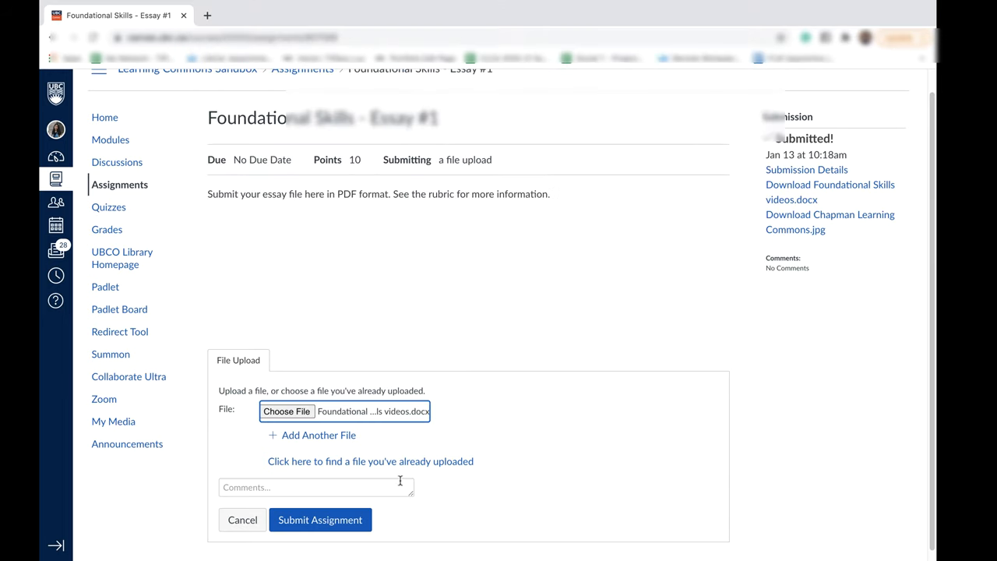
{"action": "left_click", "coordinate": [320, 519]}
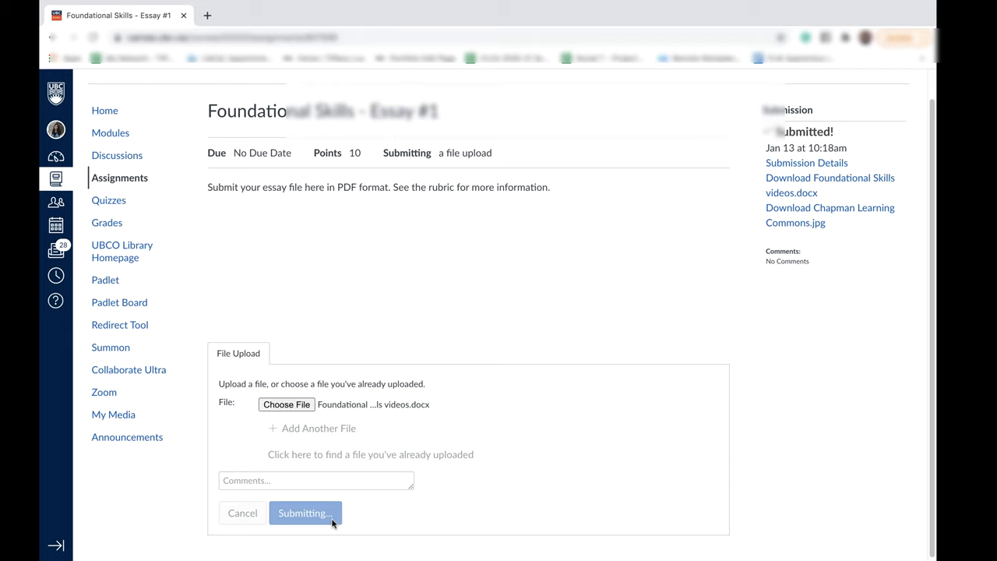
{"action": "left_click", "coordinate": [305, 512]}
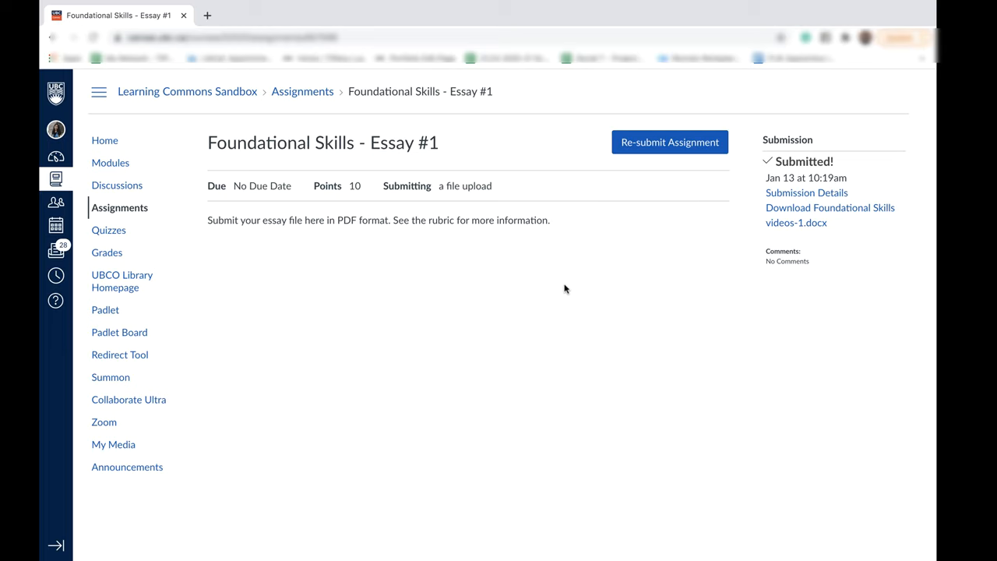
{"action": "mouse_move", "coordinate": [643, 227]}
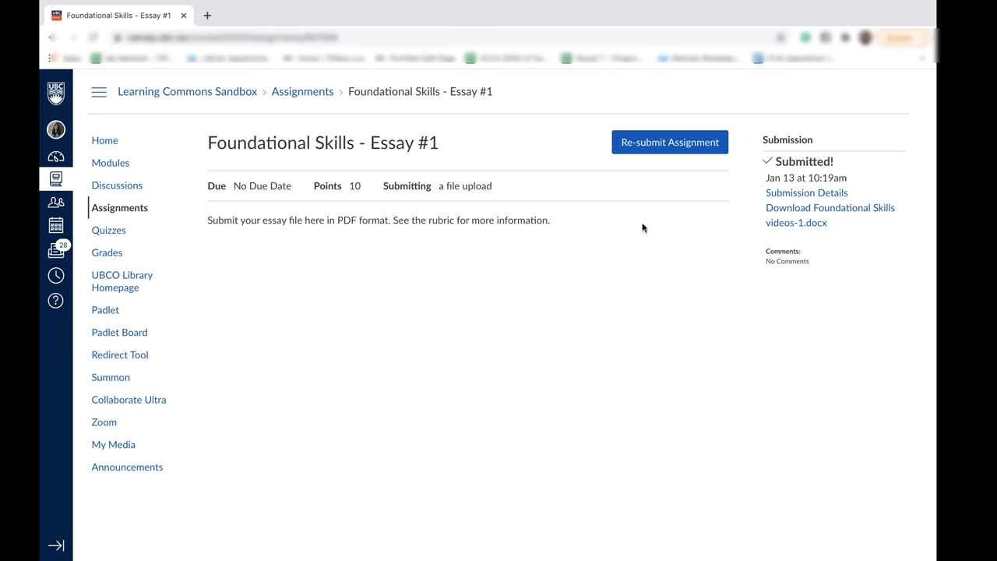